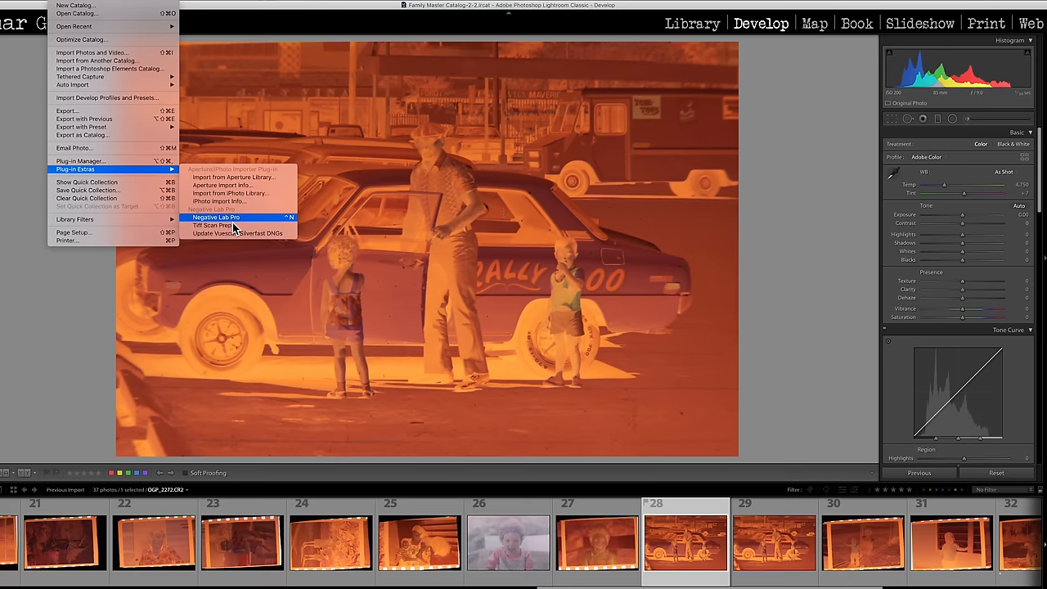
Step: Convert the gas-pump family negative to a positive color photo with Negative Lab Pro
left_click(216, 217)
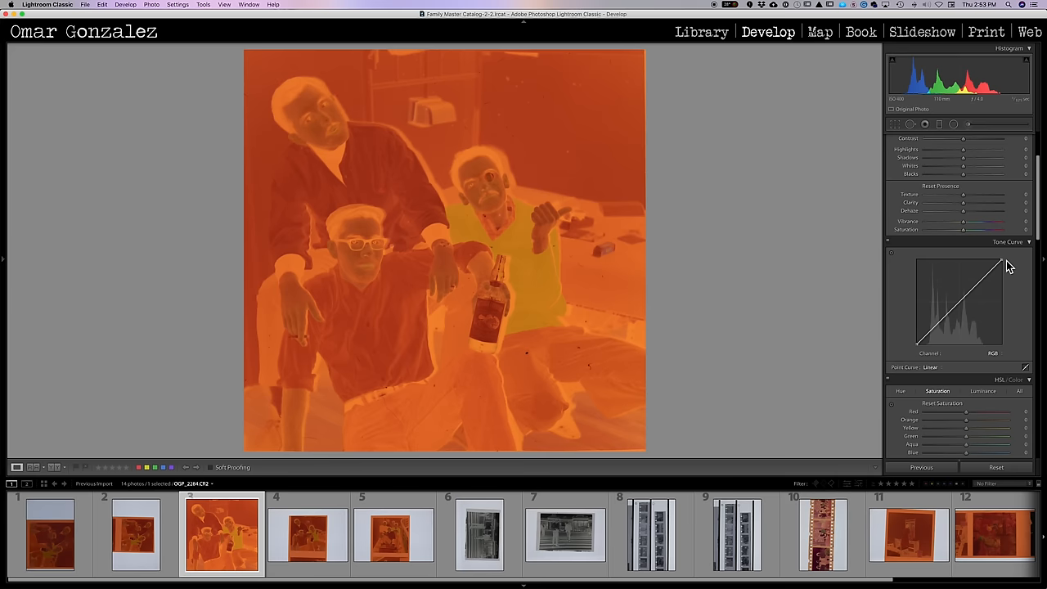
left_click(908, 535)
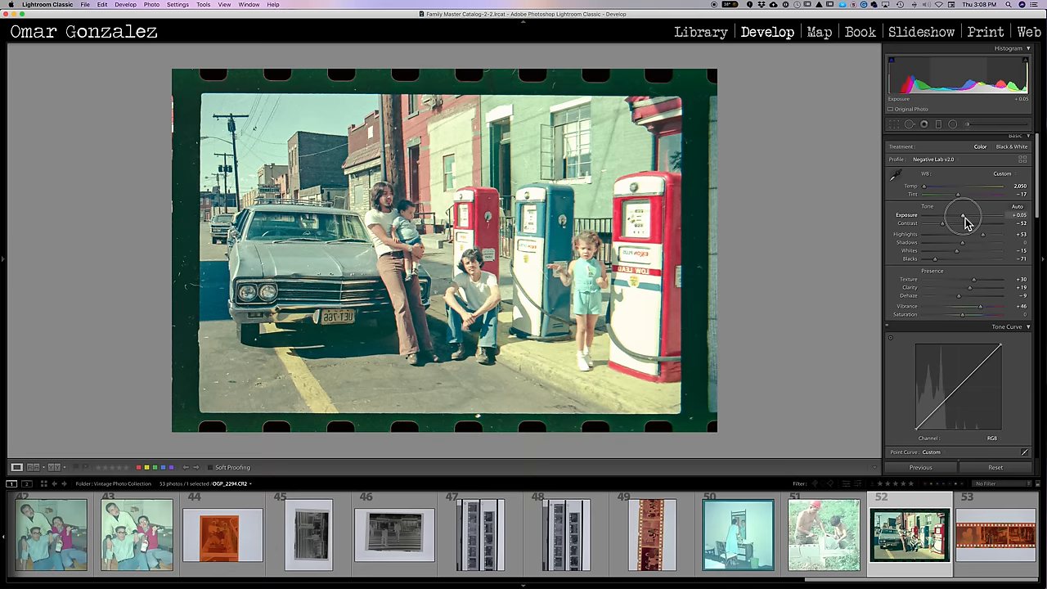